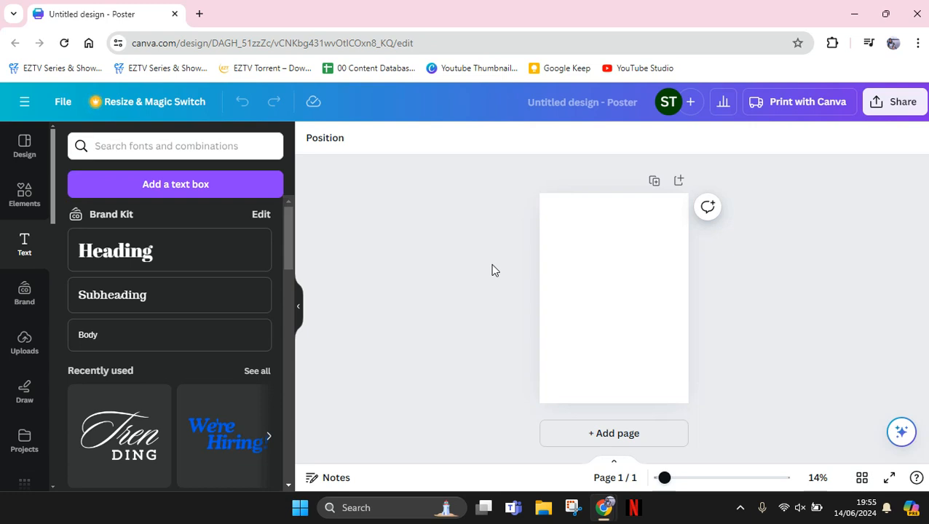
mouse_move(609, 246)
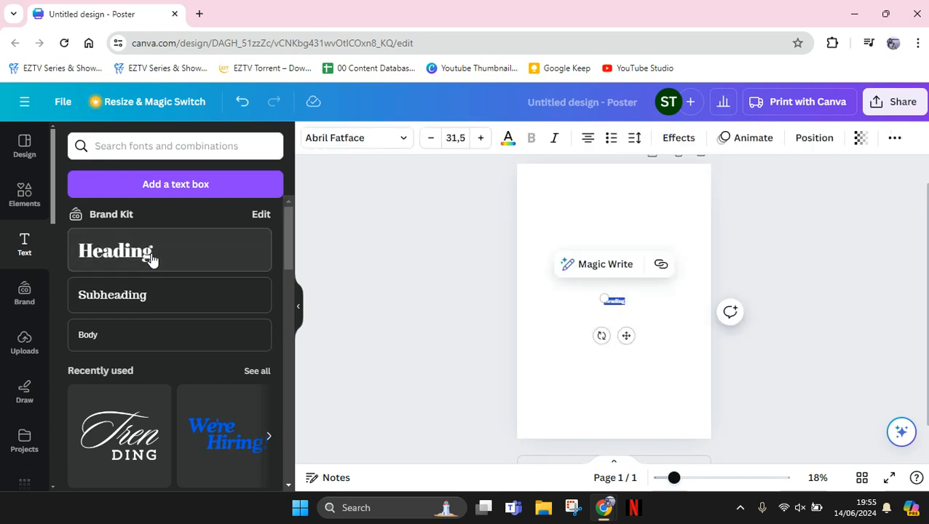
mouse_move(529, 266)
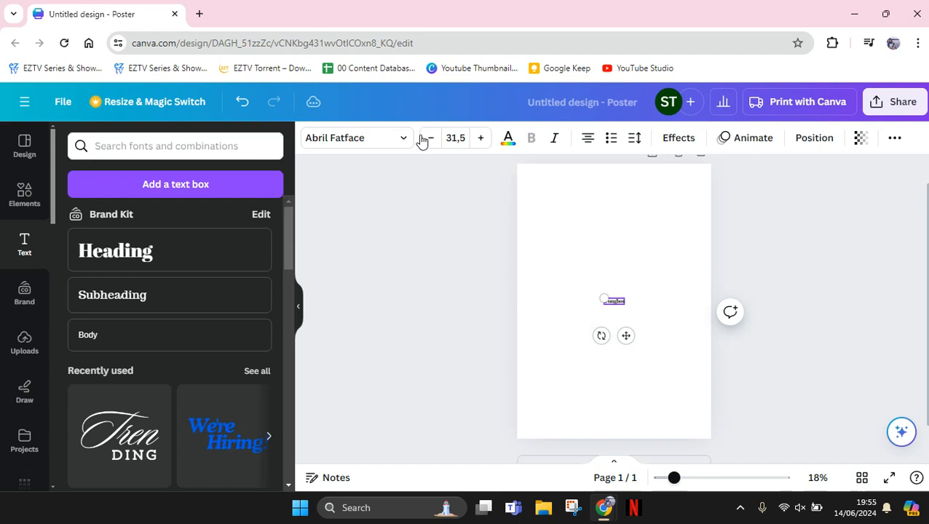
Set the Tongbos heading to size 64 and enlarge its text box on the page.
click(455, 137)
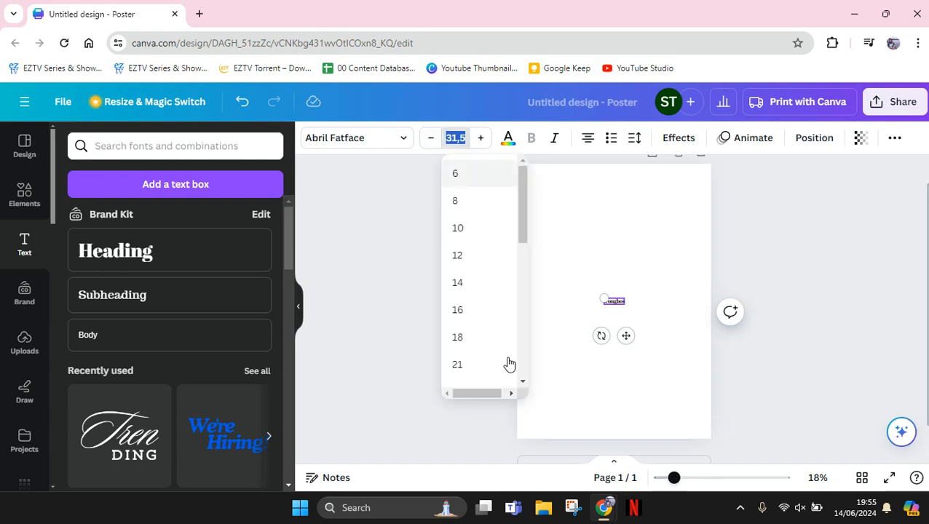
scroll(down, 3)
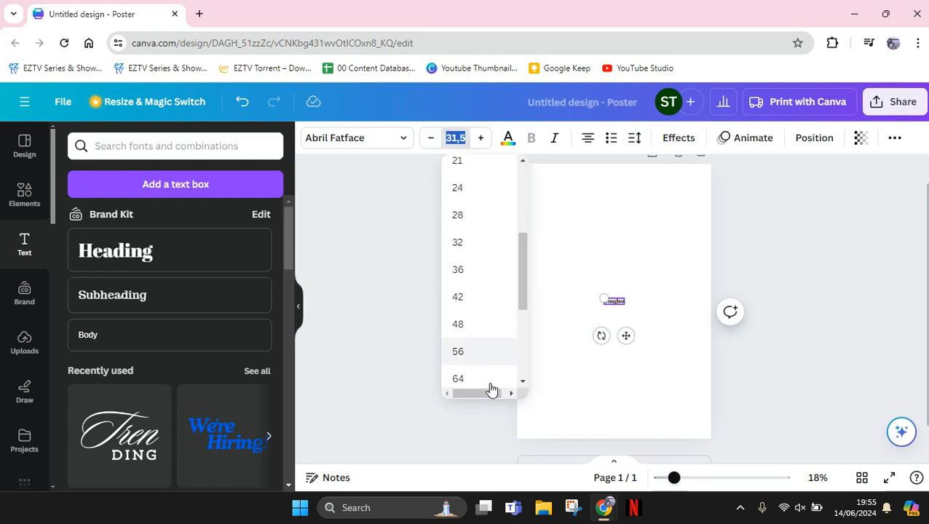
click(457, 378)
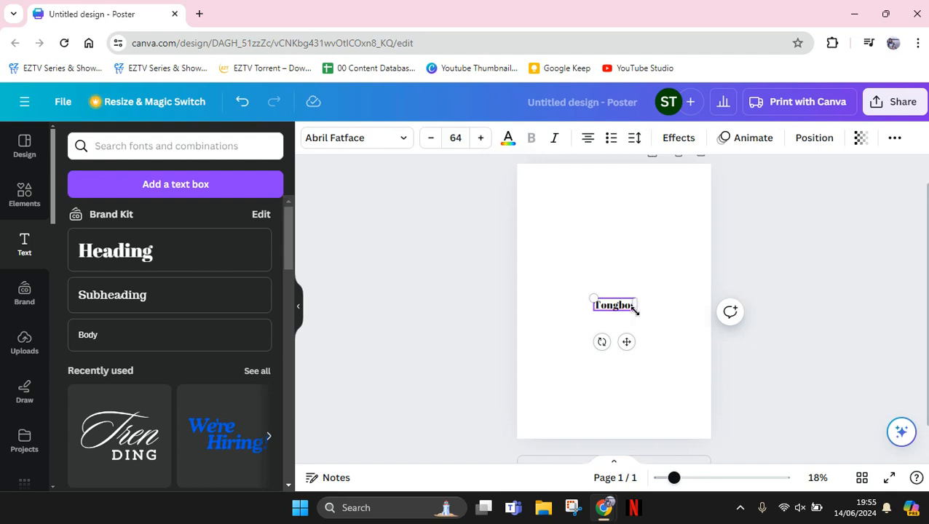
drag(637, 309, 692, 328)
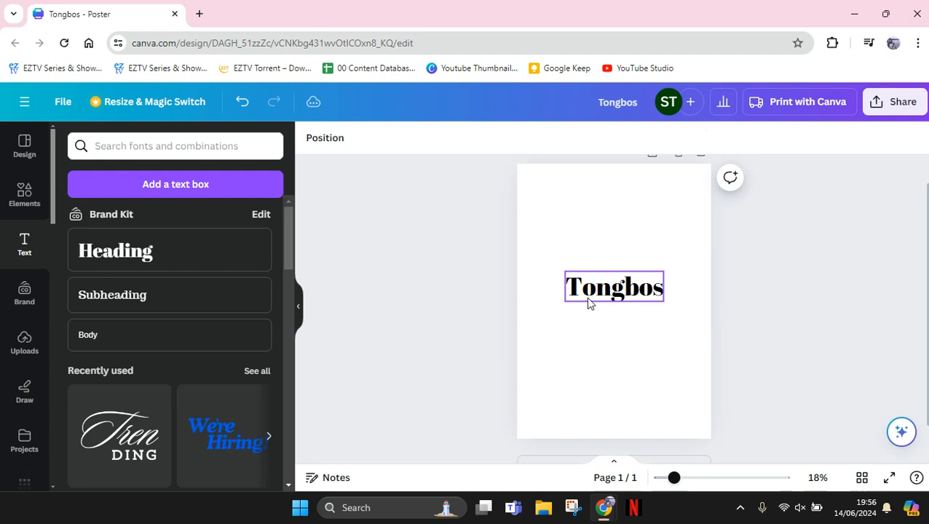
Search the font panel for 'maga' and apply the Magz font to the Tongbos text.
click(615, 285)
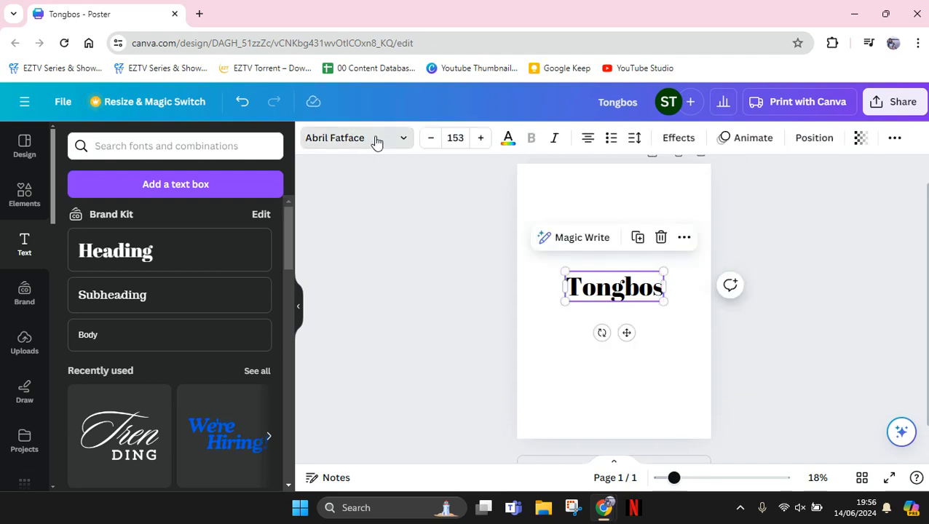
click(355, 136)
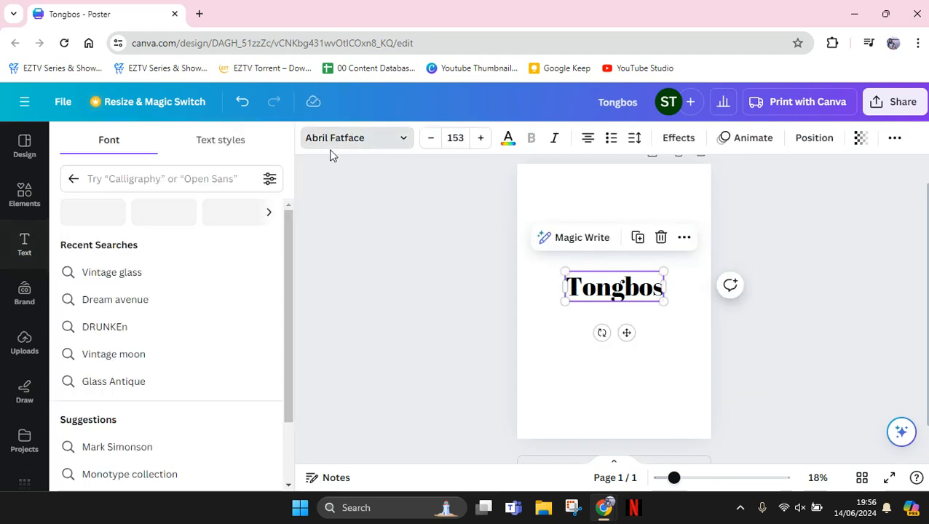
click(167, 178)
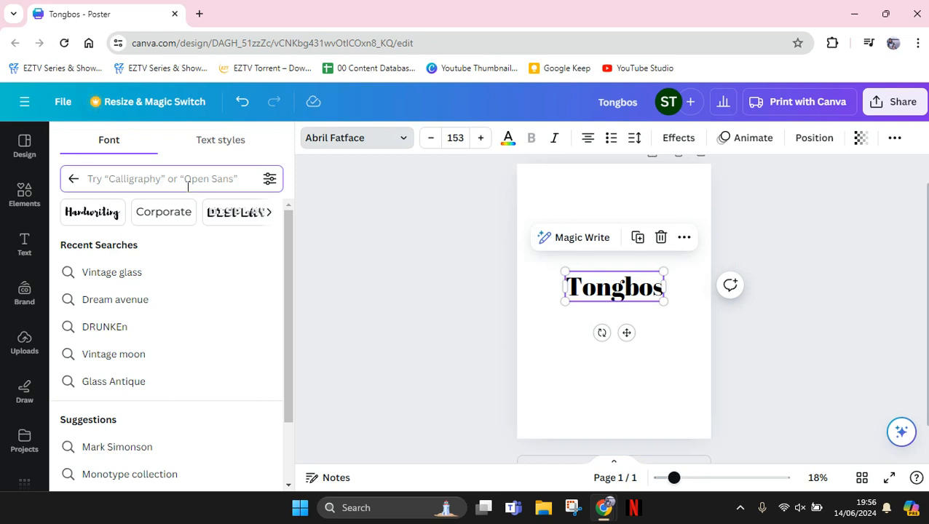
text(maga)
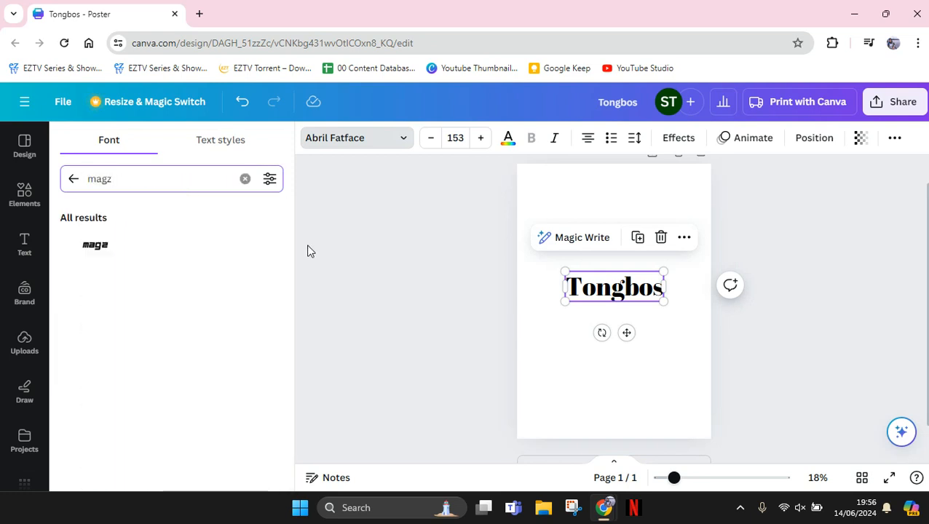
click(96, 244)
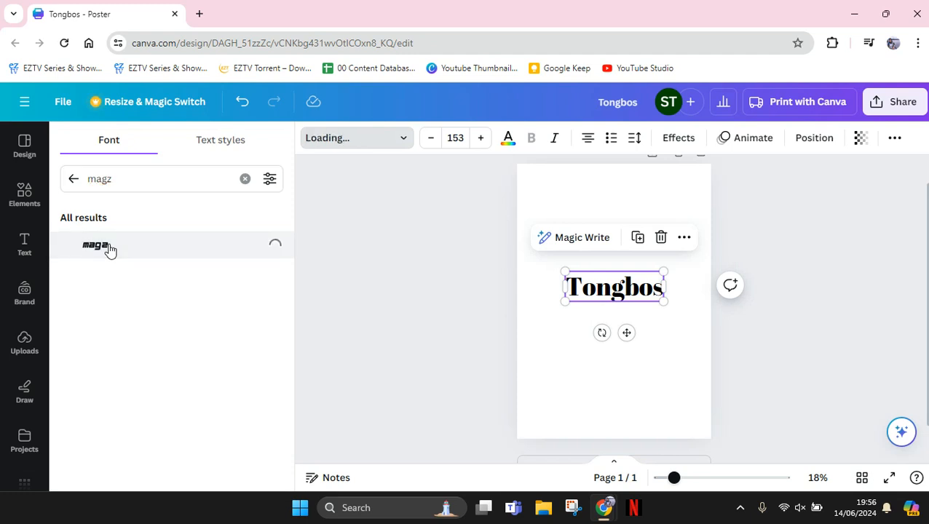
click(94, 245)
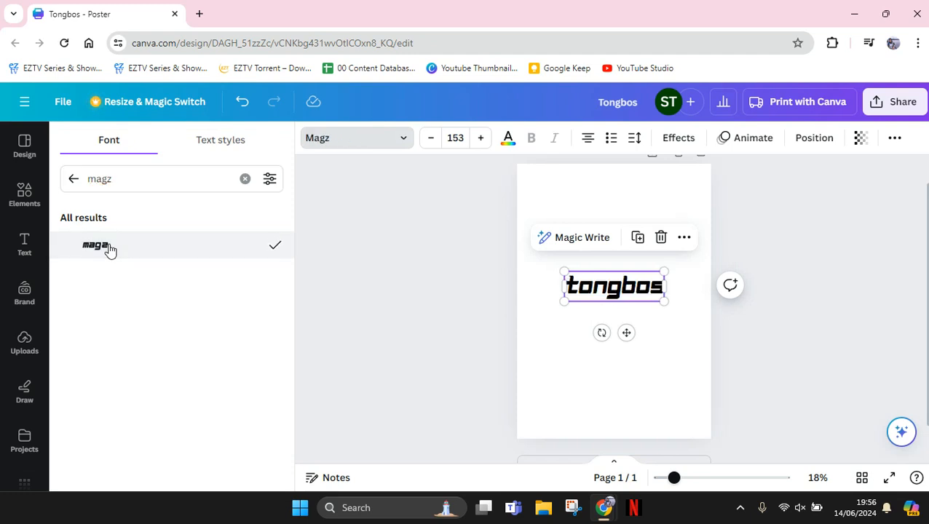
mouse_move(508, 137)
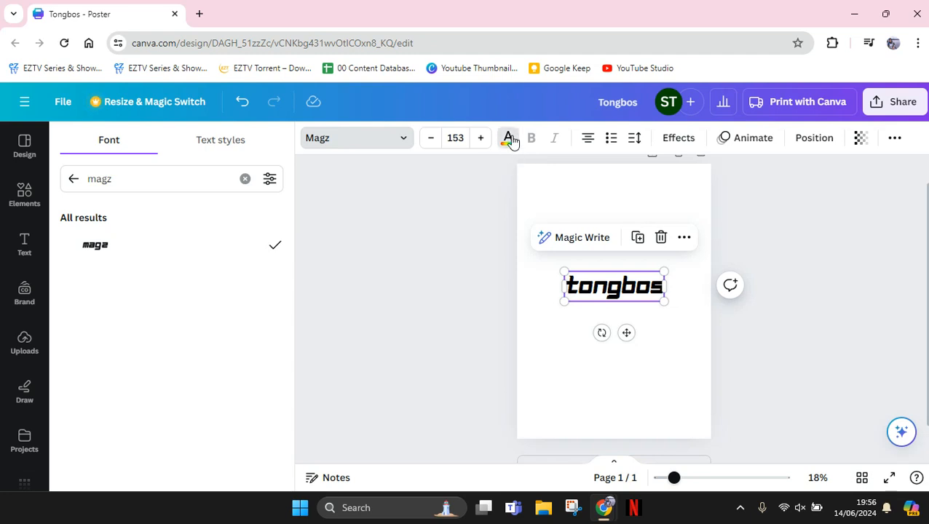
Colour the Tongbos text dark blue, centre it on the poster and duplicate it beneath.
click(508, 137)
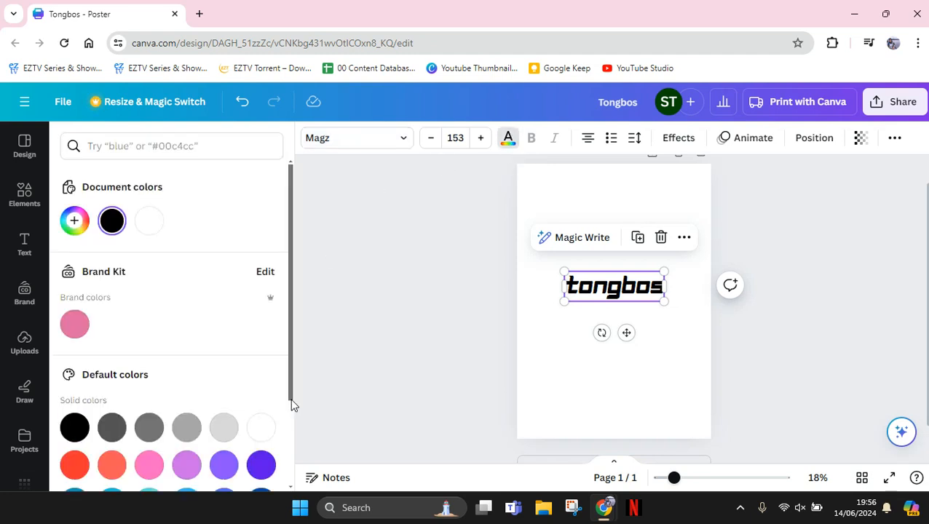
mouse_move(291, 425)
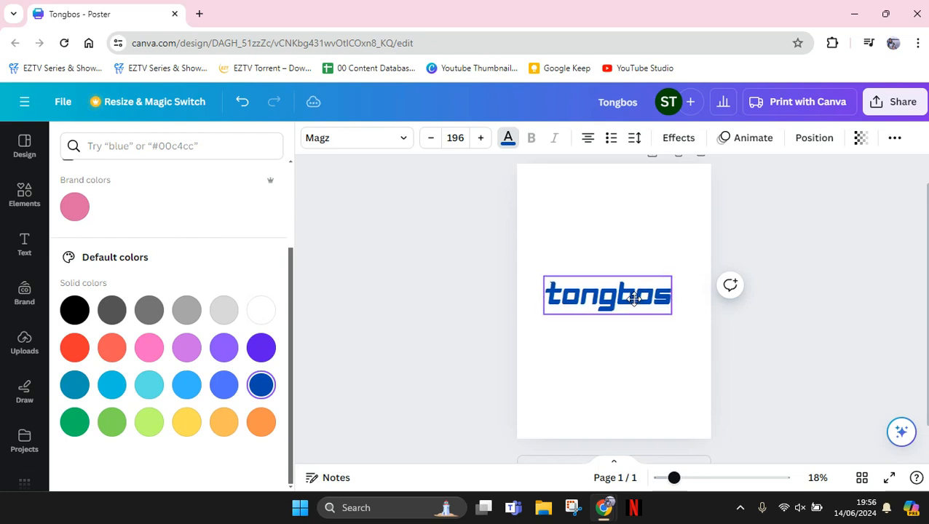
drag(607, 294, 615, 291)
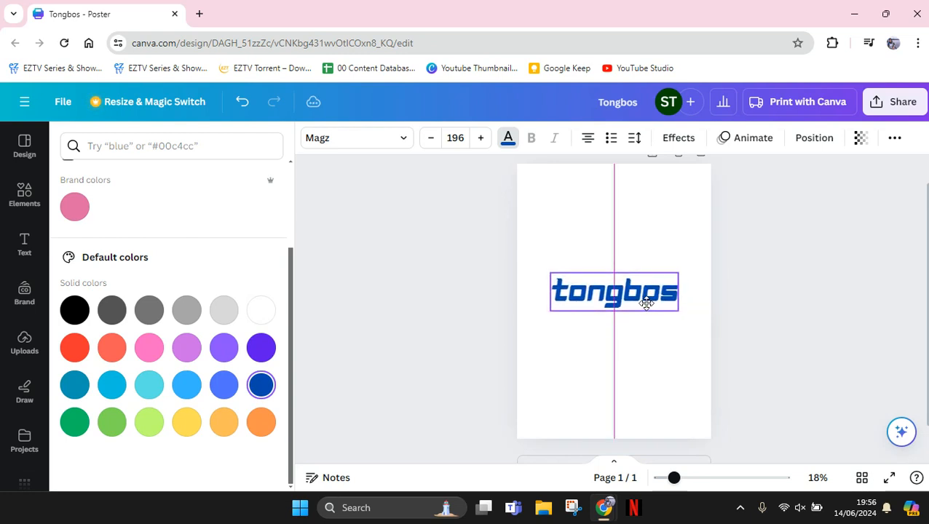
click(614, 292)
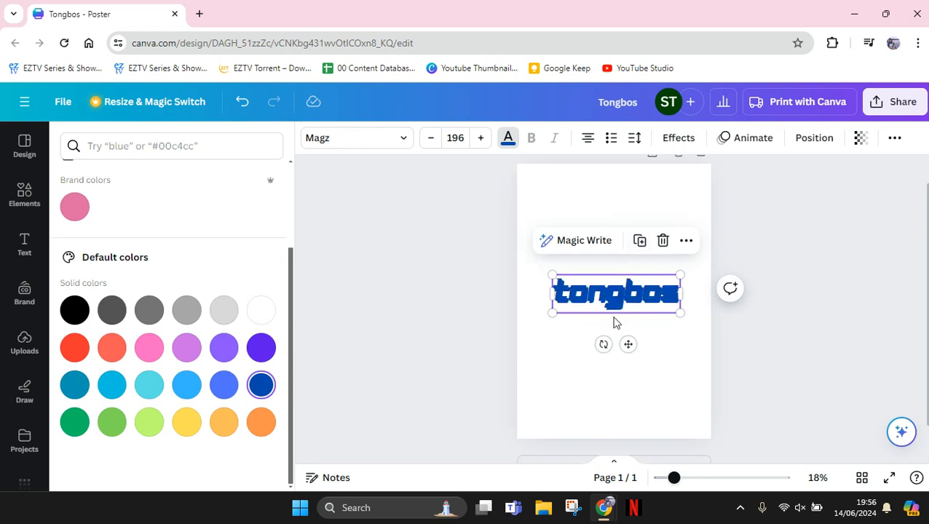
click(23, 244)
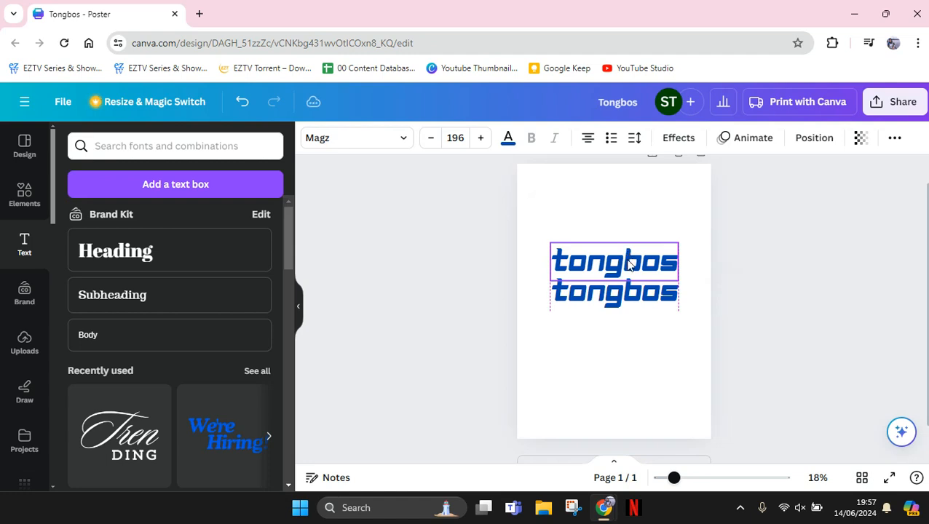
Apply the Hollow effect to the top Tongbos copy and Outline to the bottom copy.
click(614, 261)
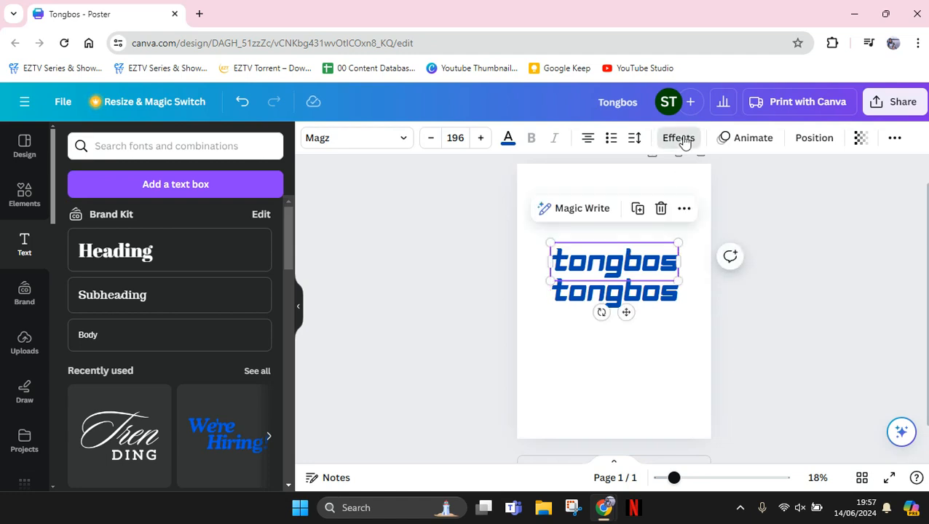
click(677, 137)
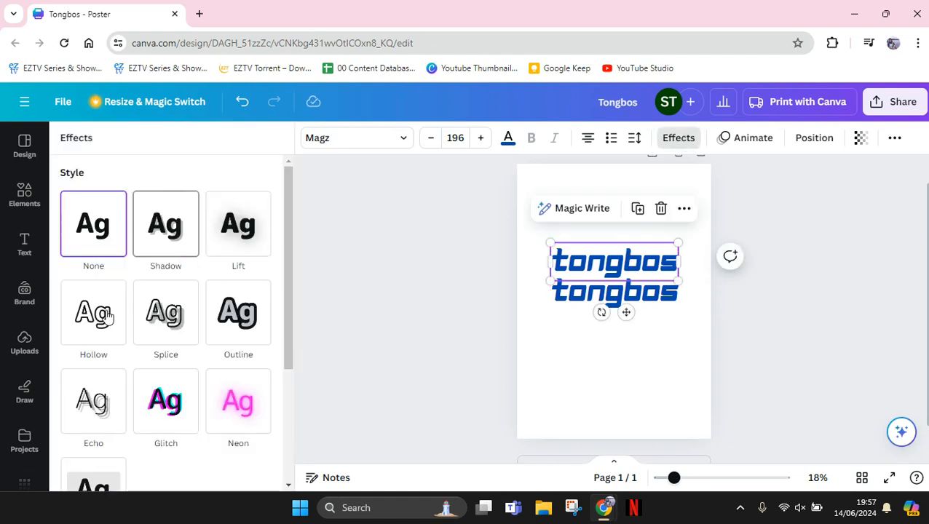
click(93, 313)
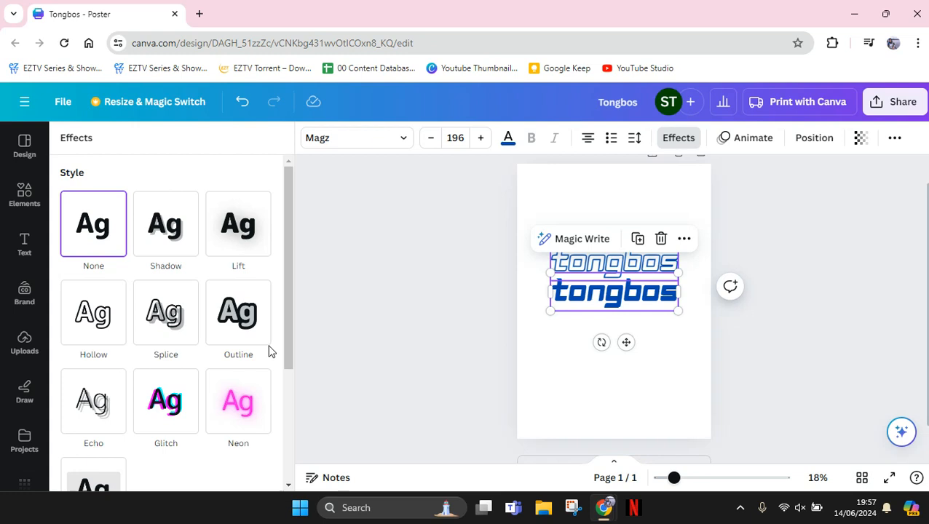
click(237, 312)
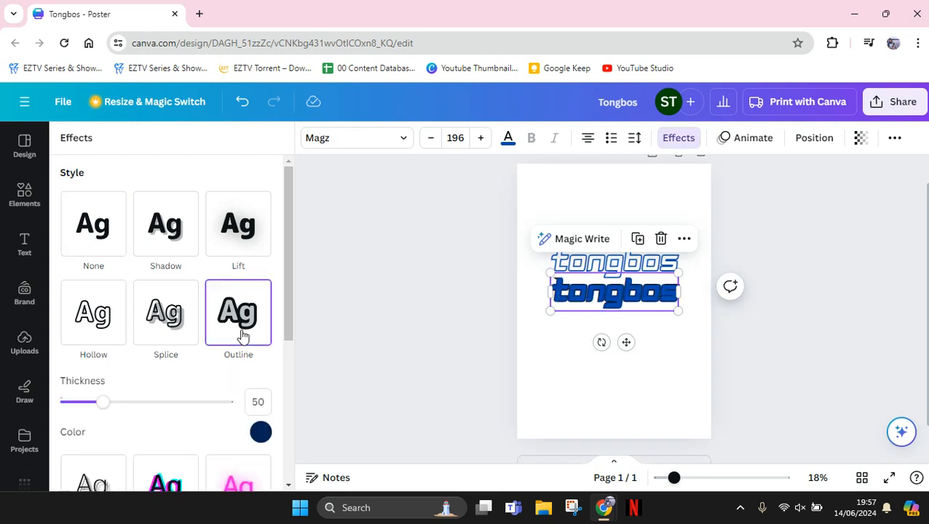
click(23, 244)
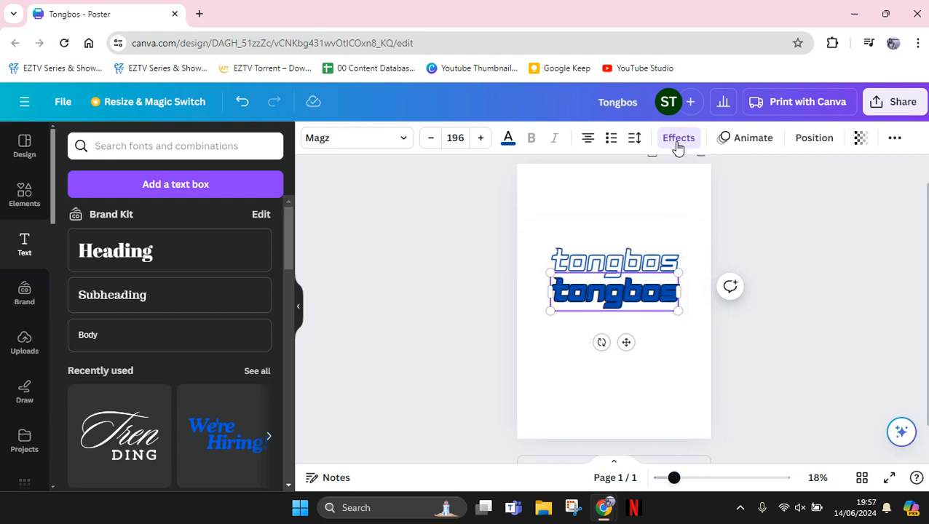
Change the bottom copy's outline colour to blue in the Effects panel.
click(677, 137)
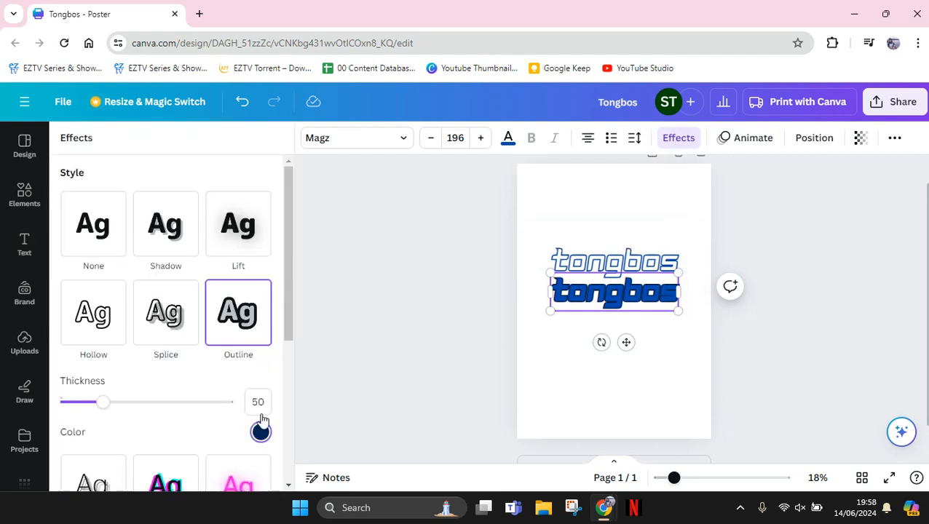
click(259, 431)
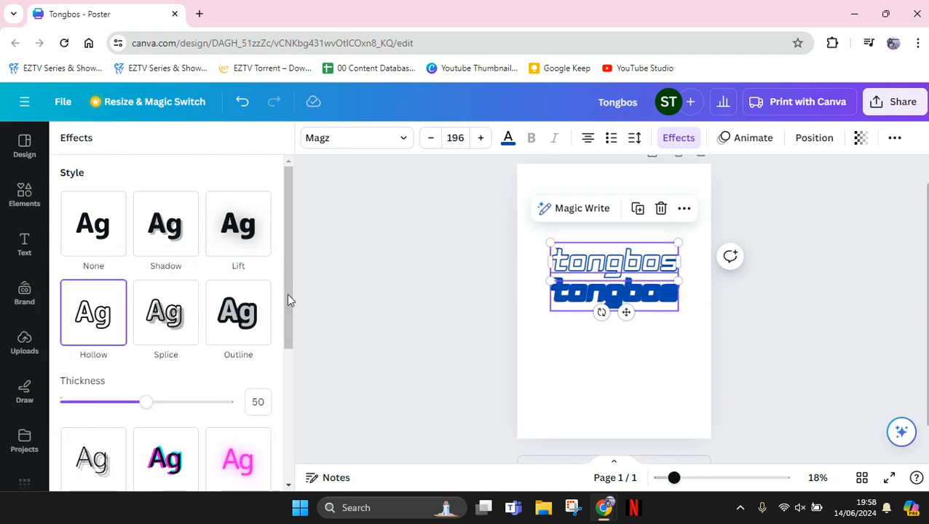
scroll(down, 3)
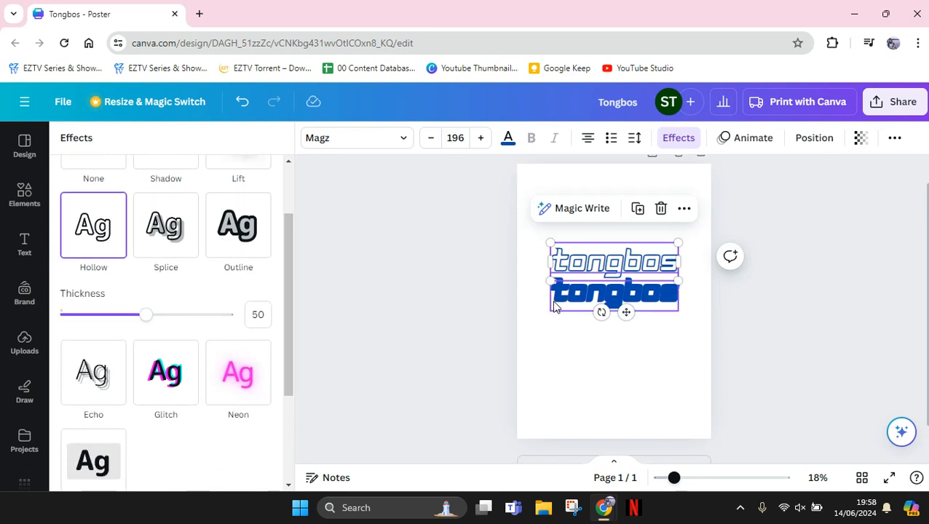
click(238, 224)
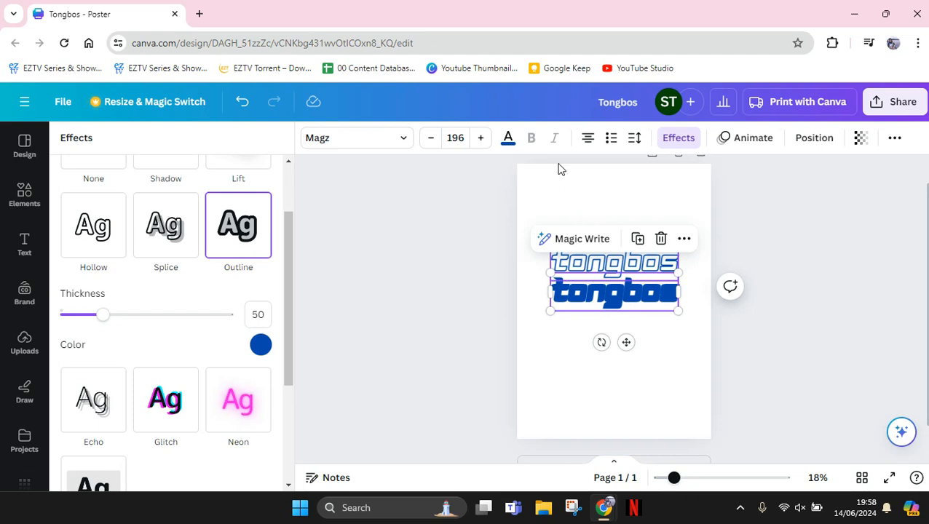
click(93, 224)
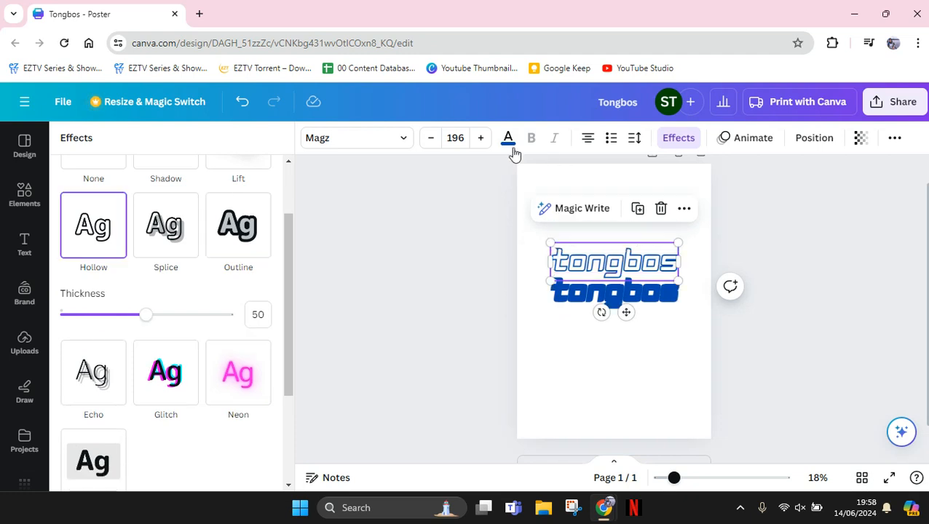
Recolour the hollow copy and drag it down onto the outlined copy to form one layered word.
click(508, 137)
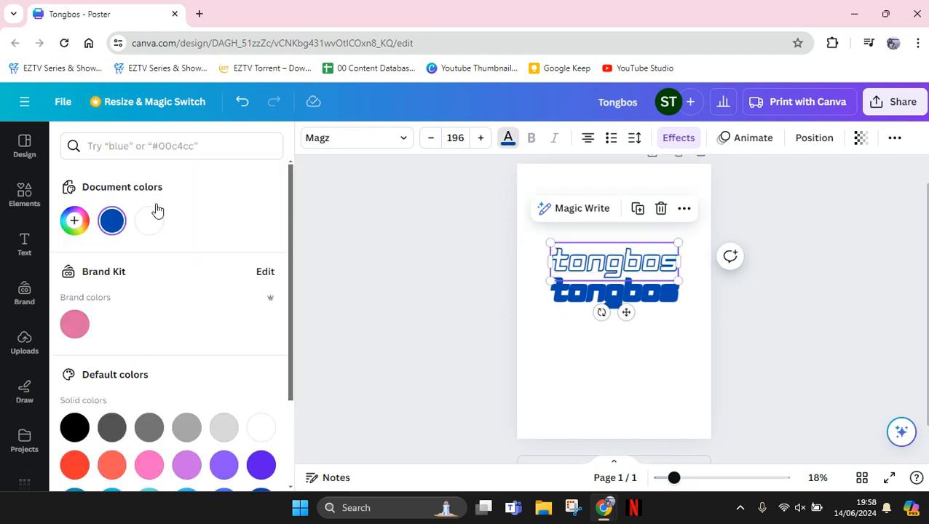
click(23, 244)
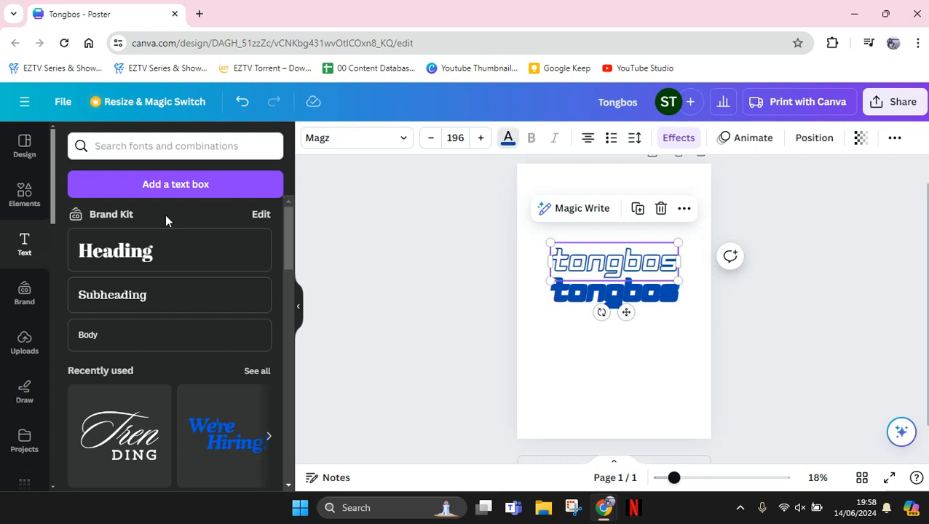
click(508, 137)
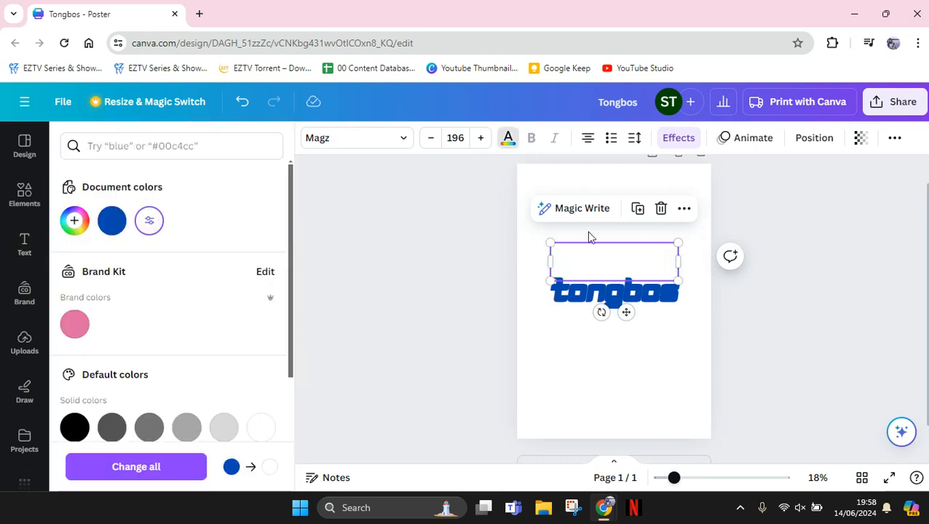
drag(614, 291, 614, 285)
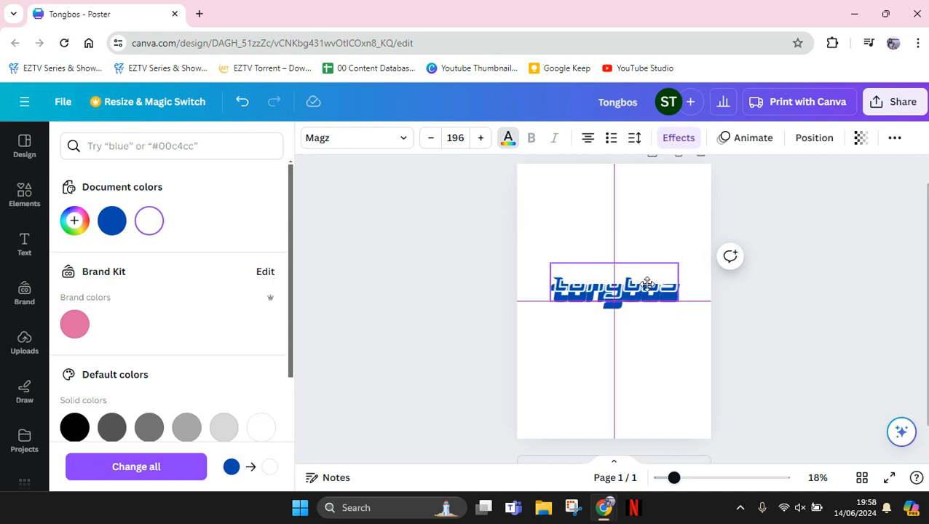
click(614, 284)
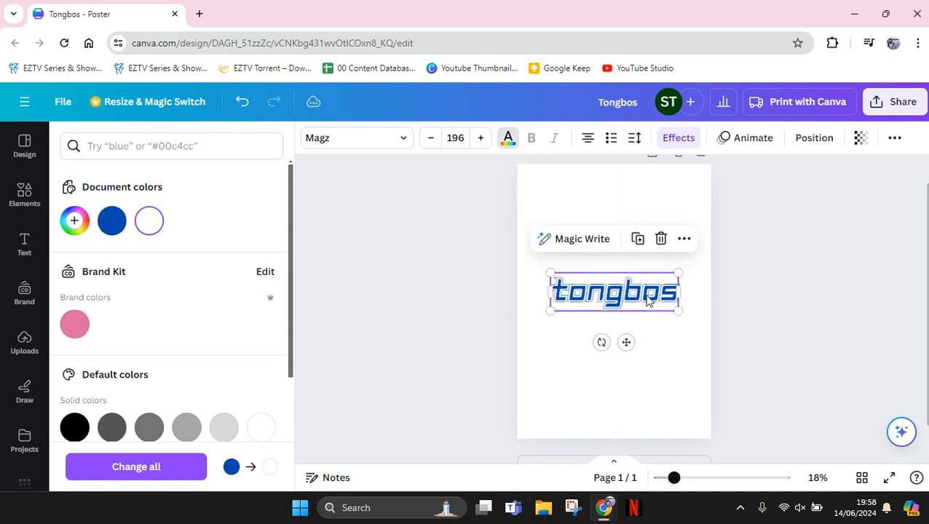
click(23, 245)
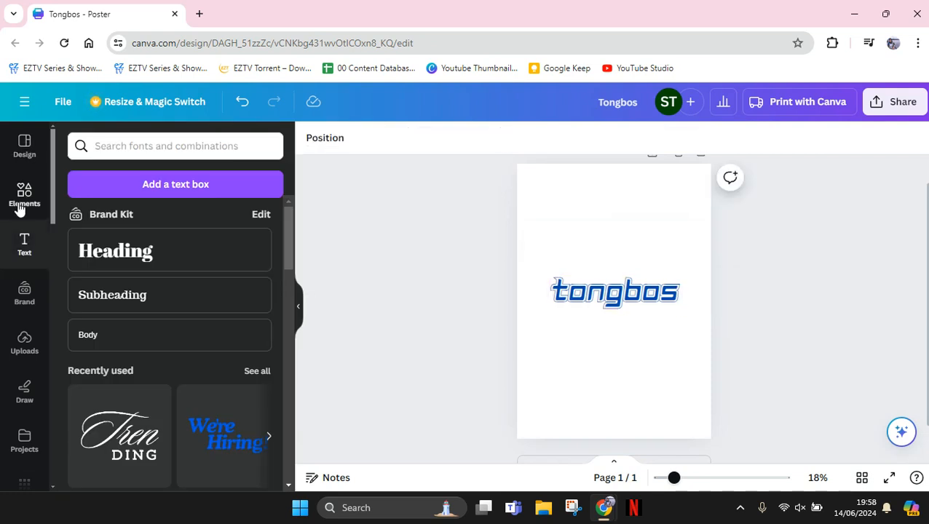
Search Elements for 'star' and add the sparkle star graphic below the text.
click(23, 195)
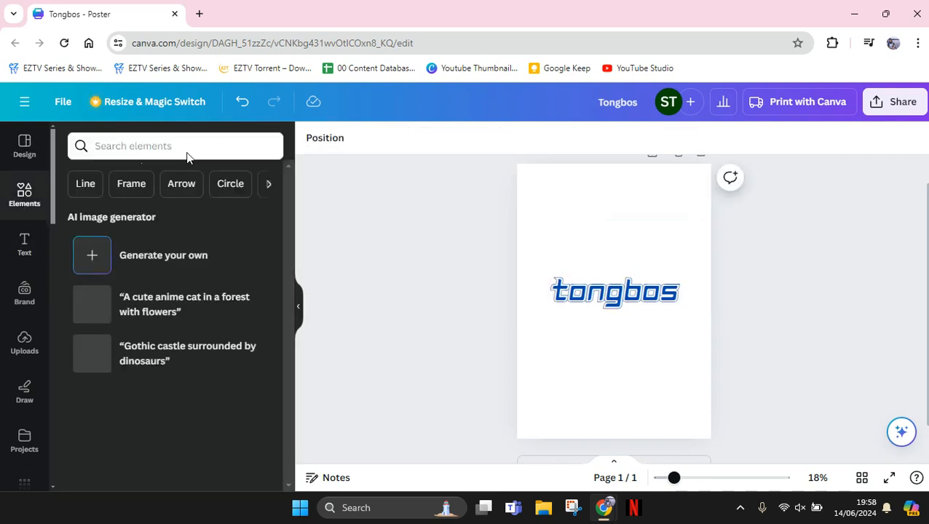
click(175, 145)
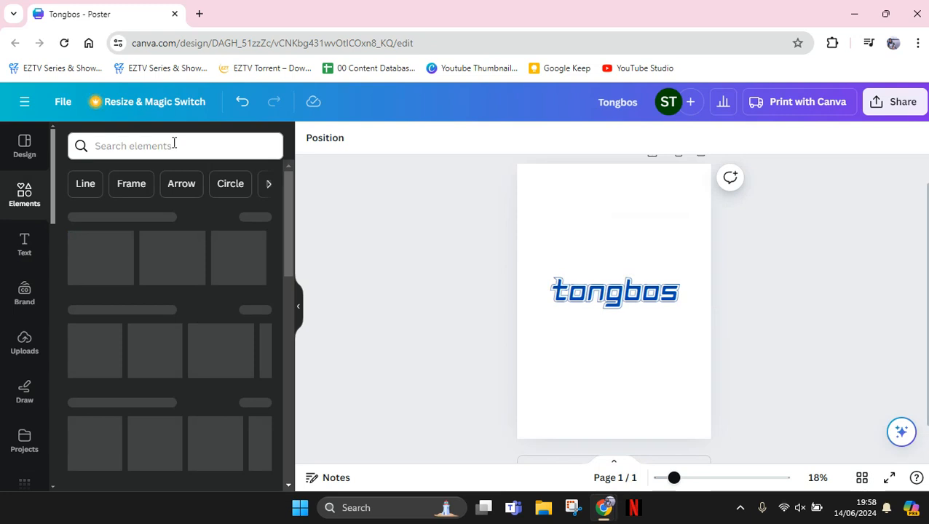
click(175, 146)
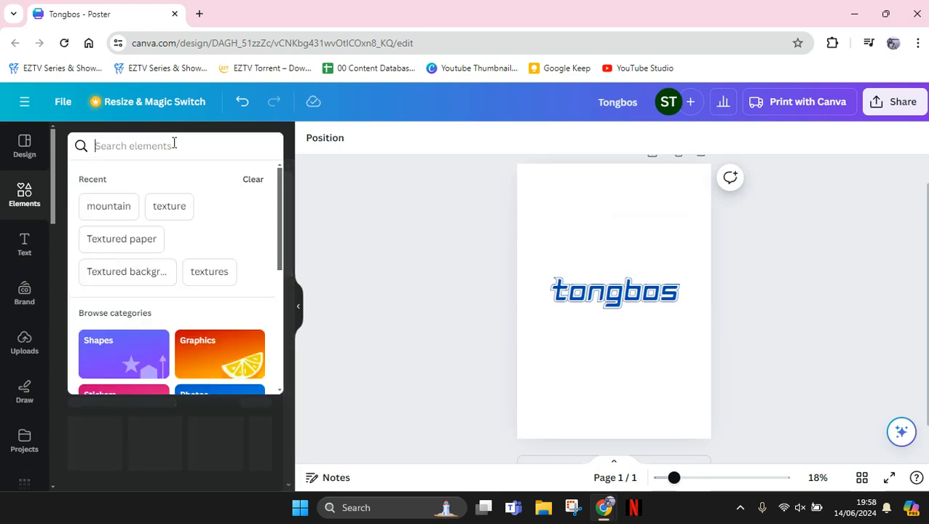
text(star)
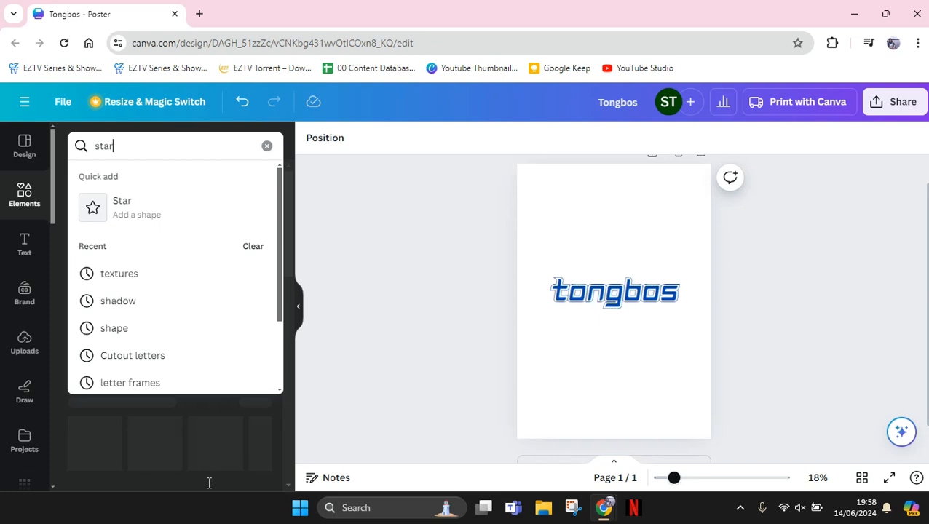
key(Return)
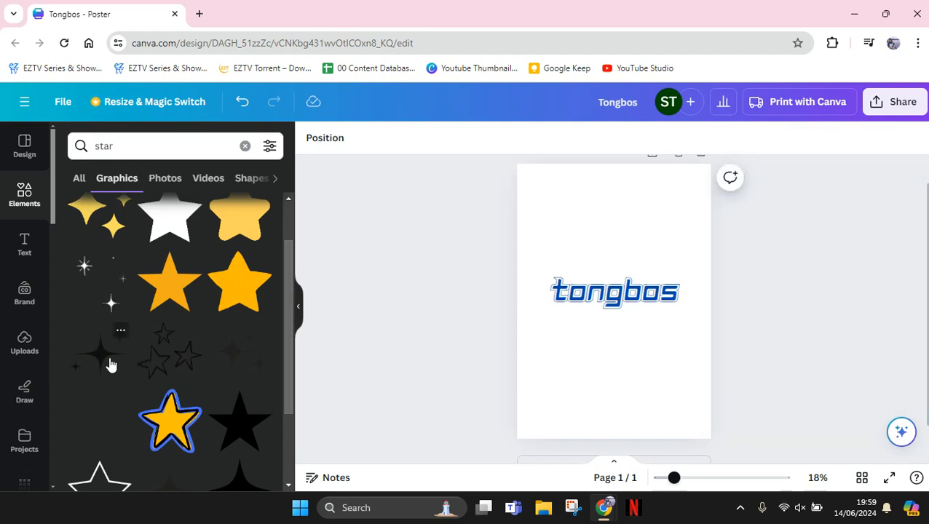
click(111, 355)
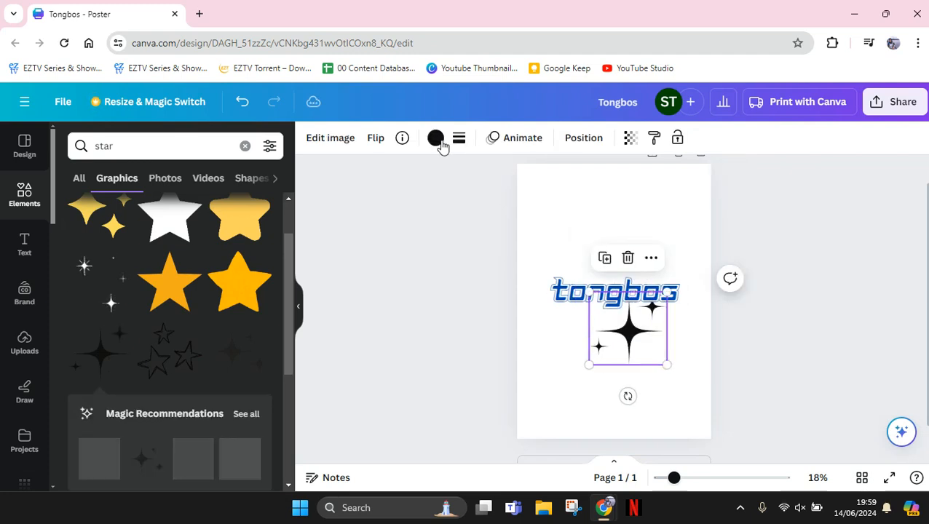
Colour the sparkle blue, shrink it and place it at the lower right of the text.
click(435, 137)
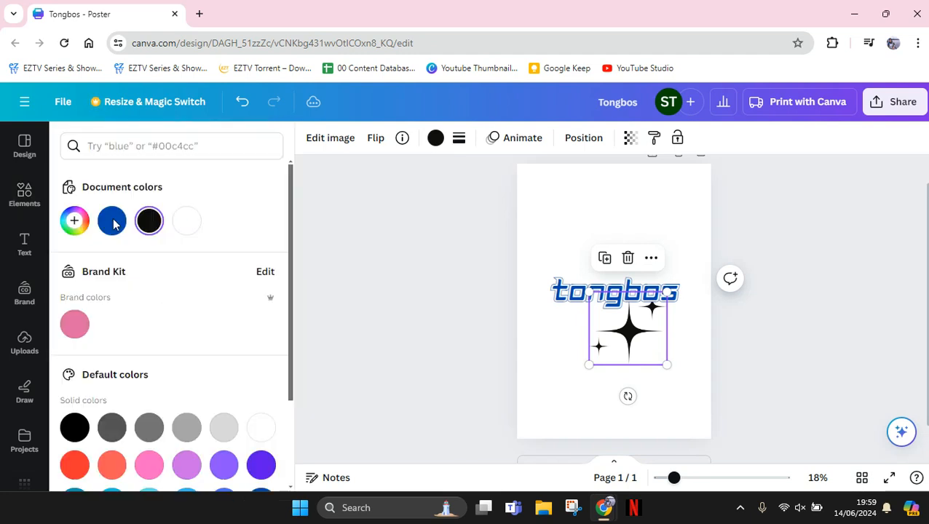
click(110, 221)
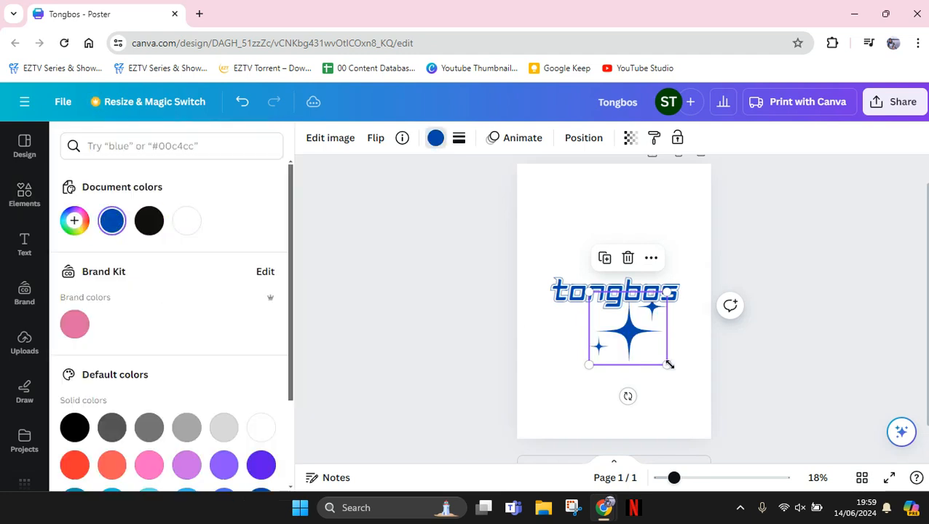
drag(667, 364, 624, 324)
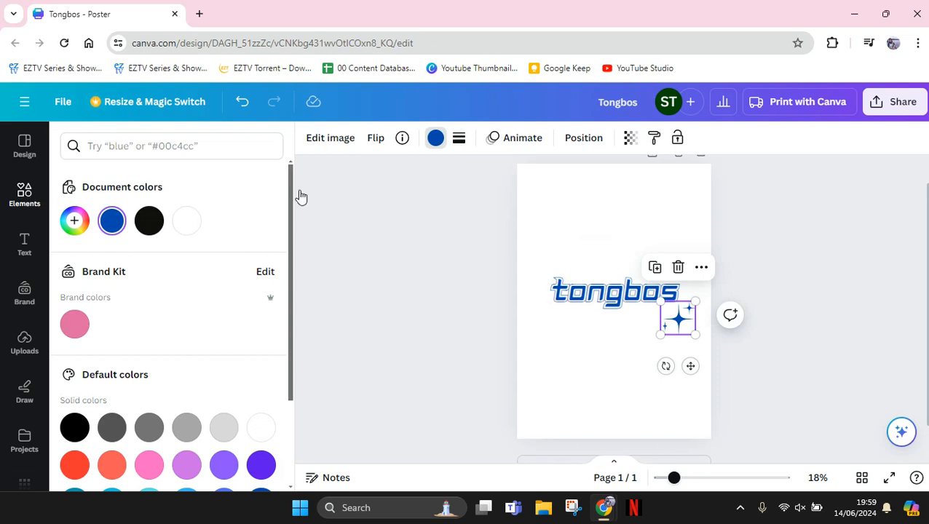
mouse_move(295, 239)
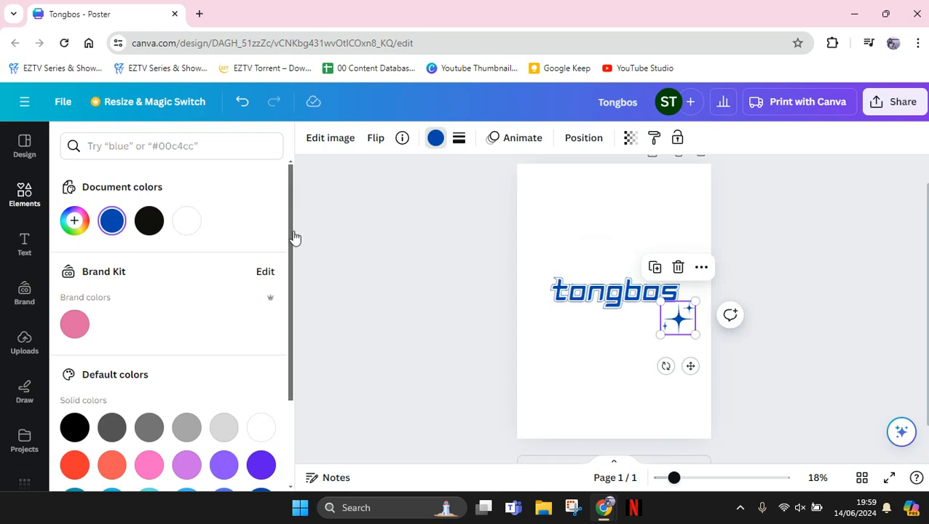
click(23, 195)
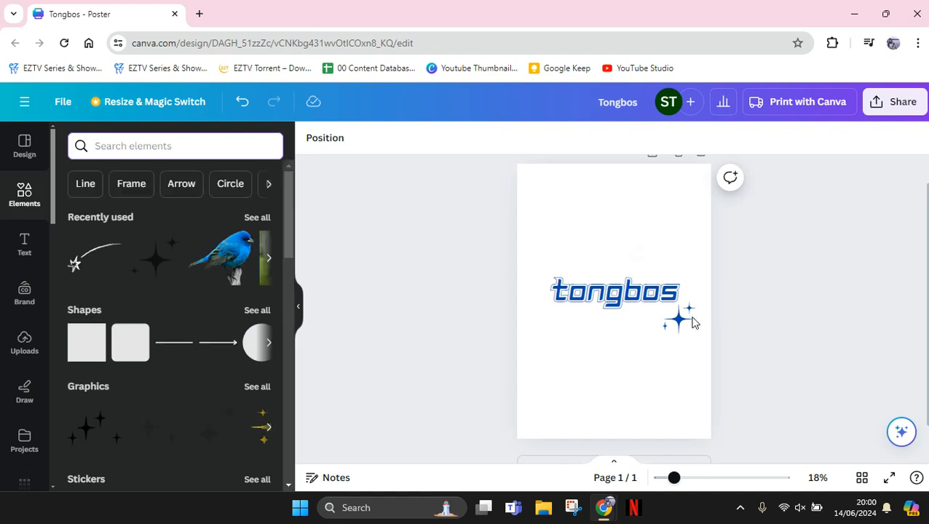
Add a second blue sparkle and shrink it at the upper left of the Tongbos text.
click(677, 319)
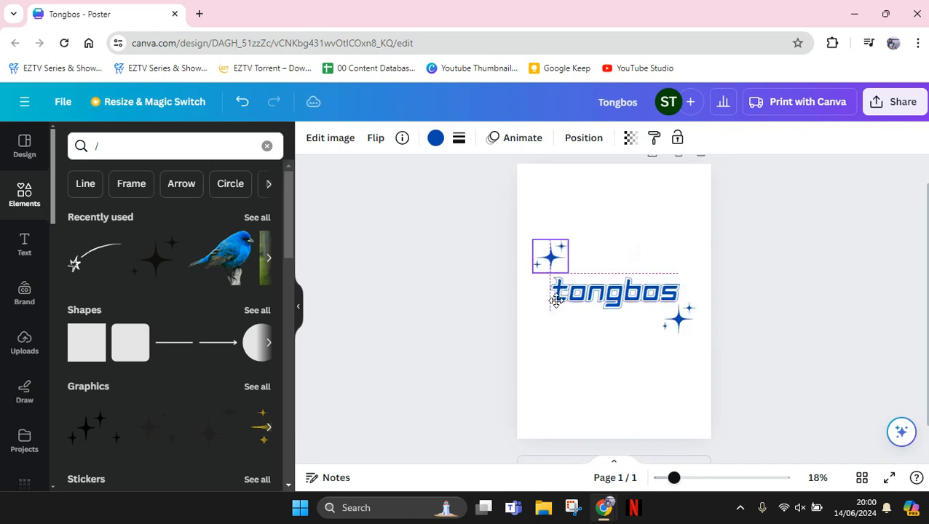
click(550, 256)
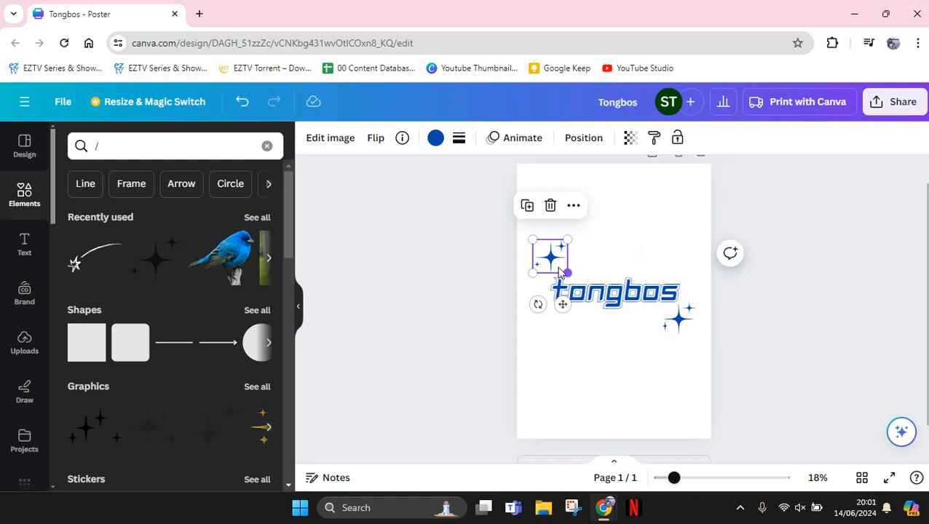
drag(567, 274, 549, 270)
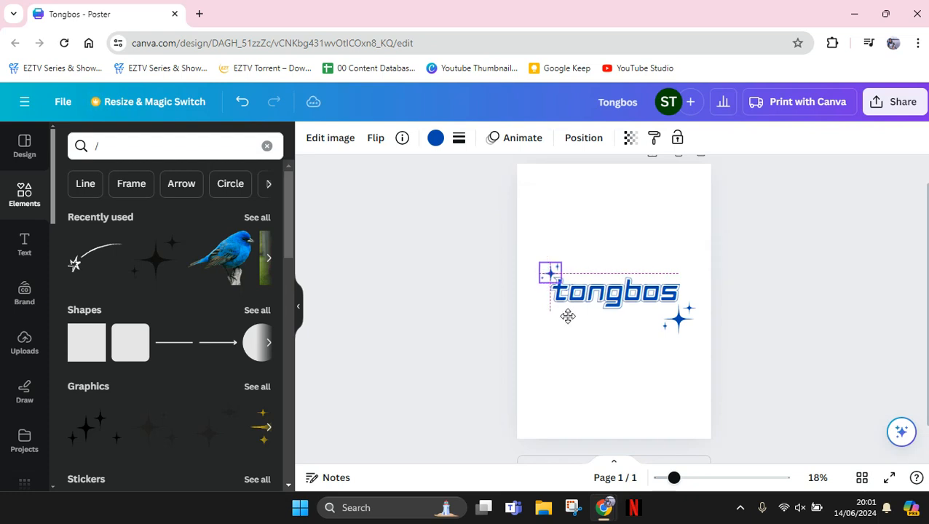
click(551, 274)
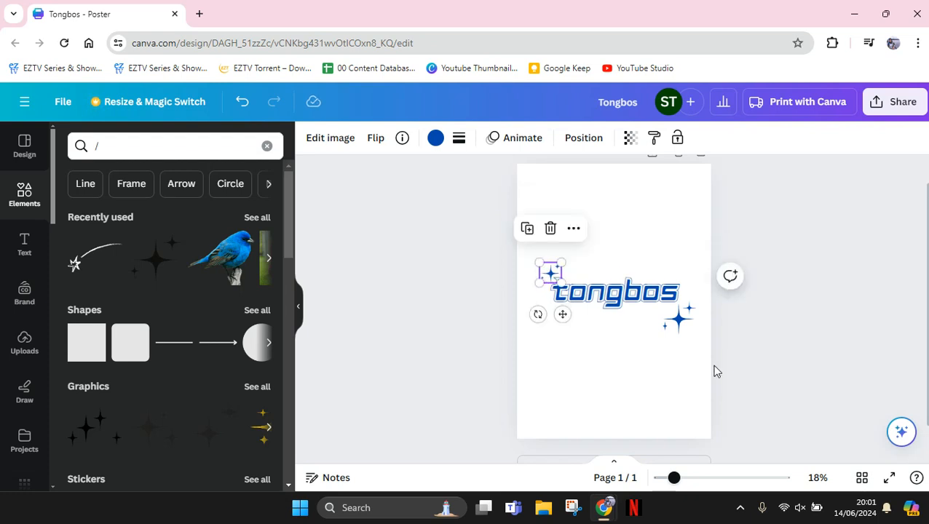